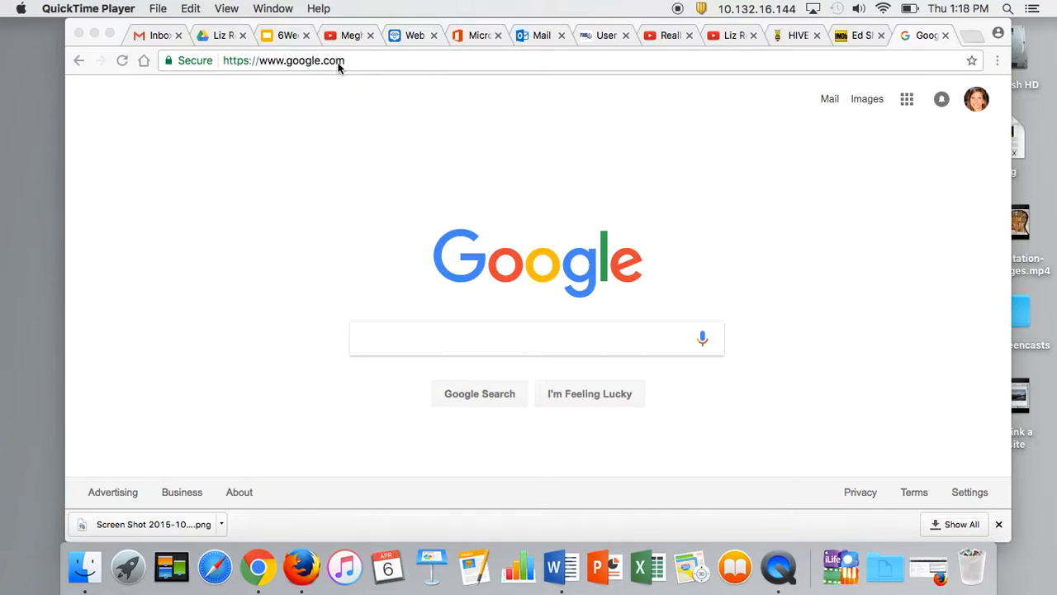
# - Go to panzoid.com in Chrome
pyautogui.click(285, 60)
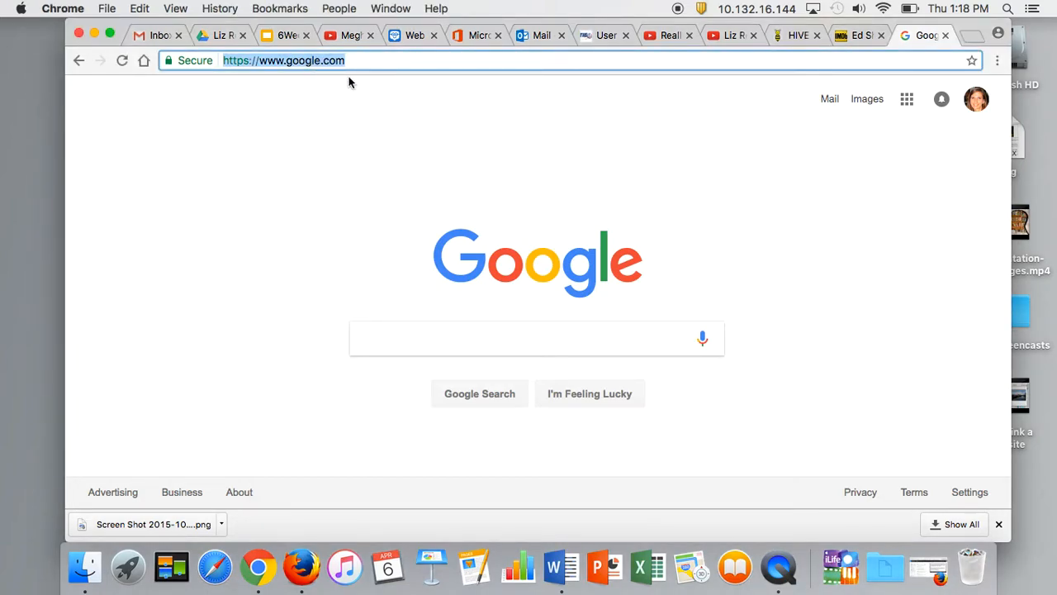
pyautogui.write('panzoid.com')
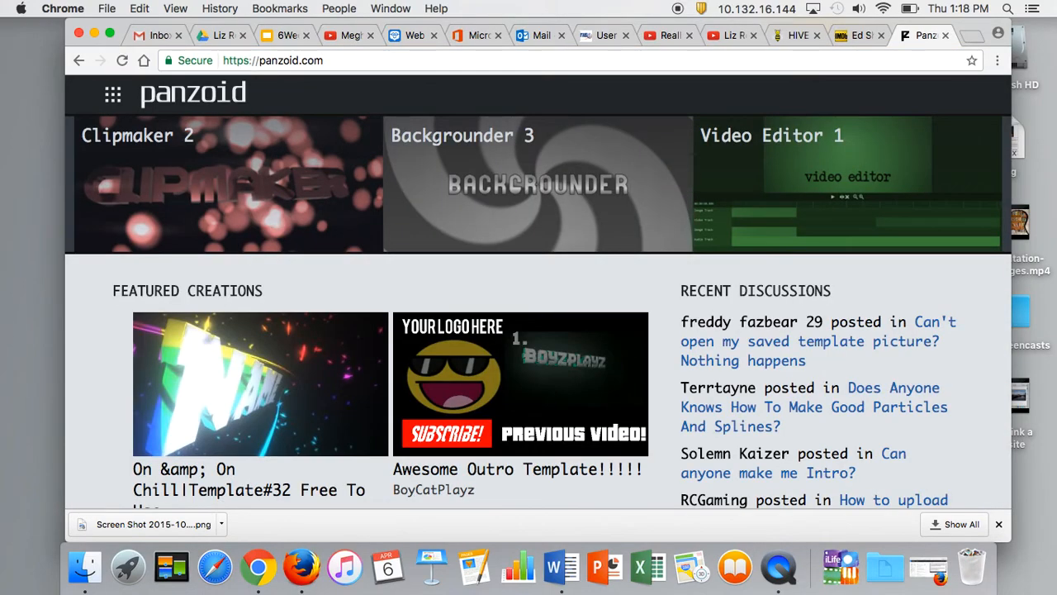
pyautogui.moveTo(509, 144)
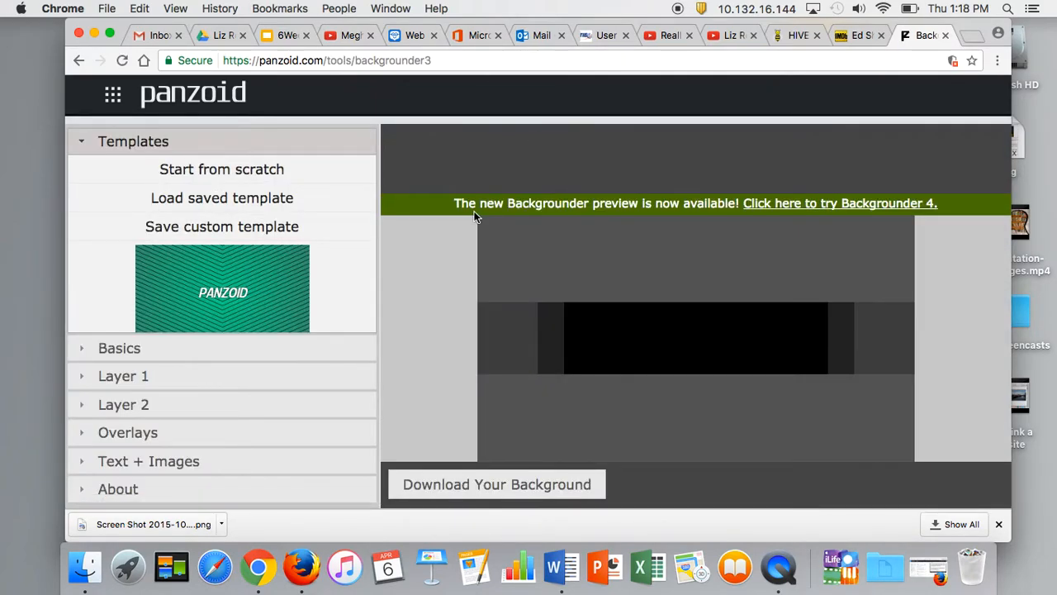
pyautogui.moveTo(185, 212)
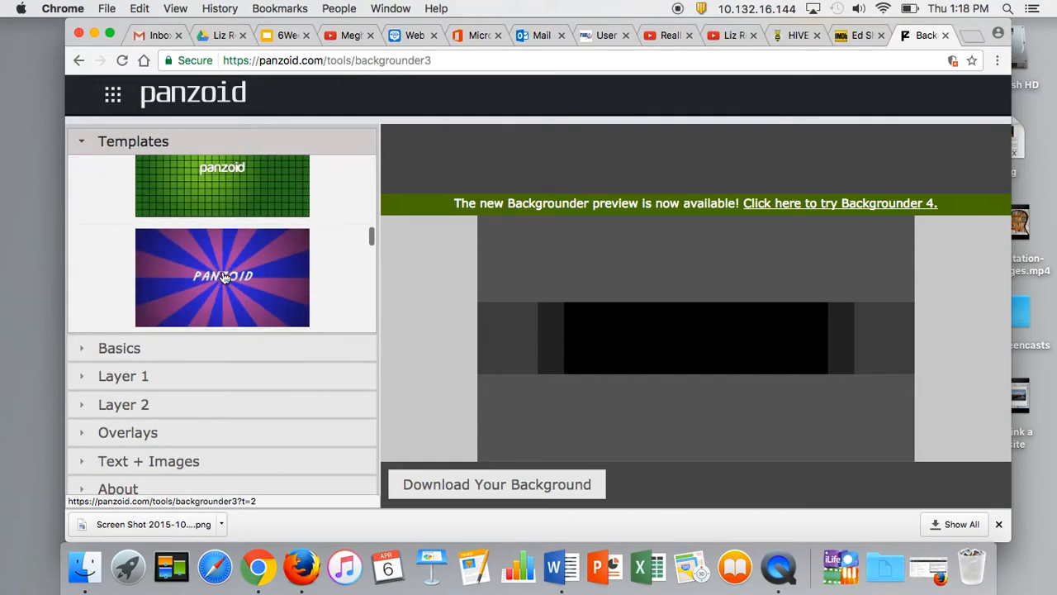
# - Load the pink and blue sunburst template
pyautogui.click(222, 277)
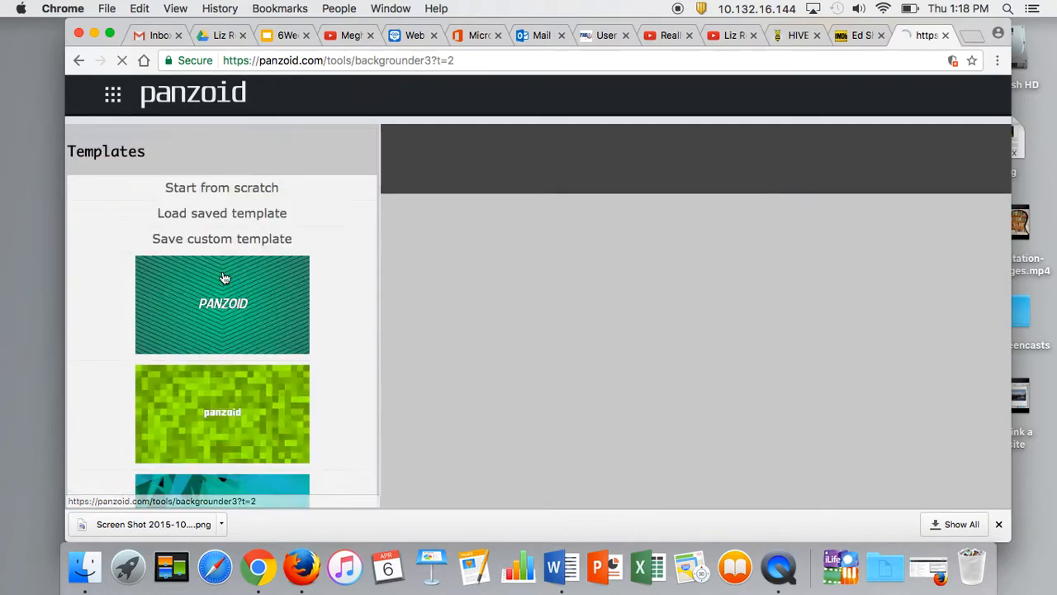
pyautogui.click(222, 304)
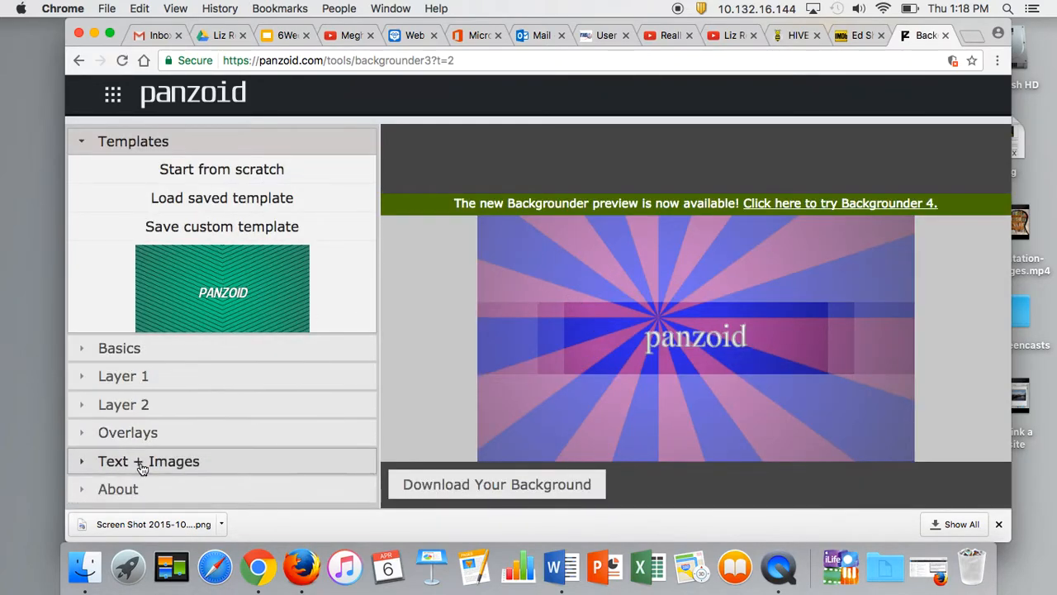
# - Replace Sprite 1's text 'panzoid' with 'Really Reale Educator'
pyautogui.click(149, 461)
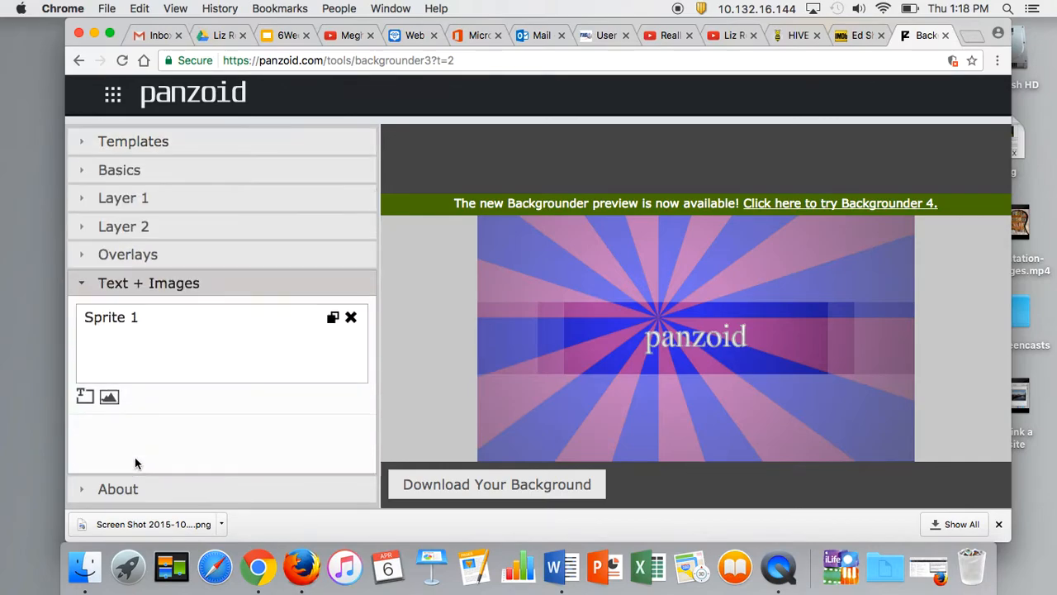
pyautogui.moveTo(136, 310)
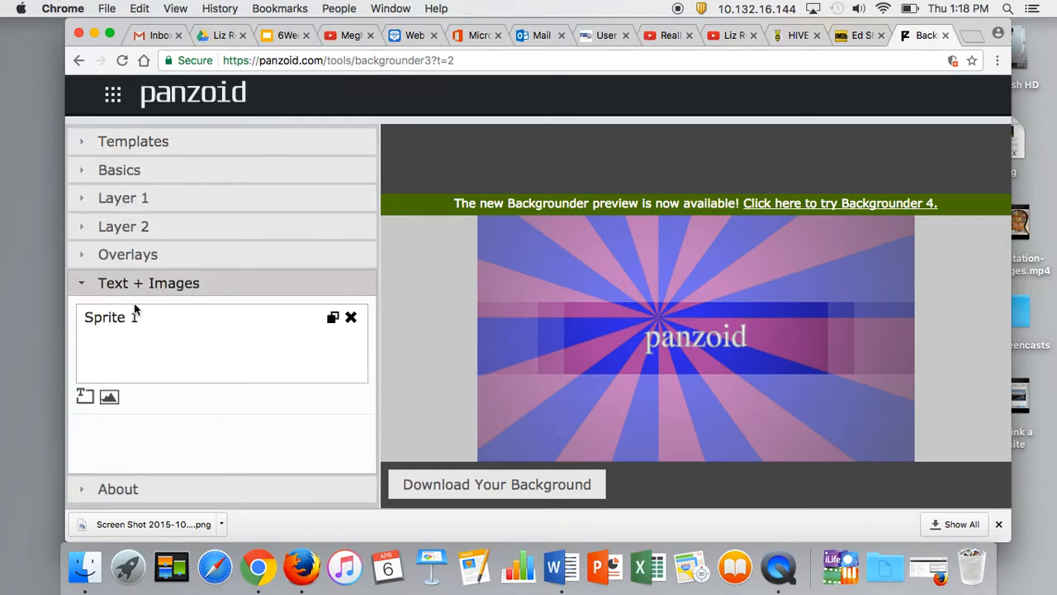
pyautogui.click(111, 317)
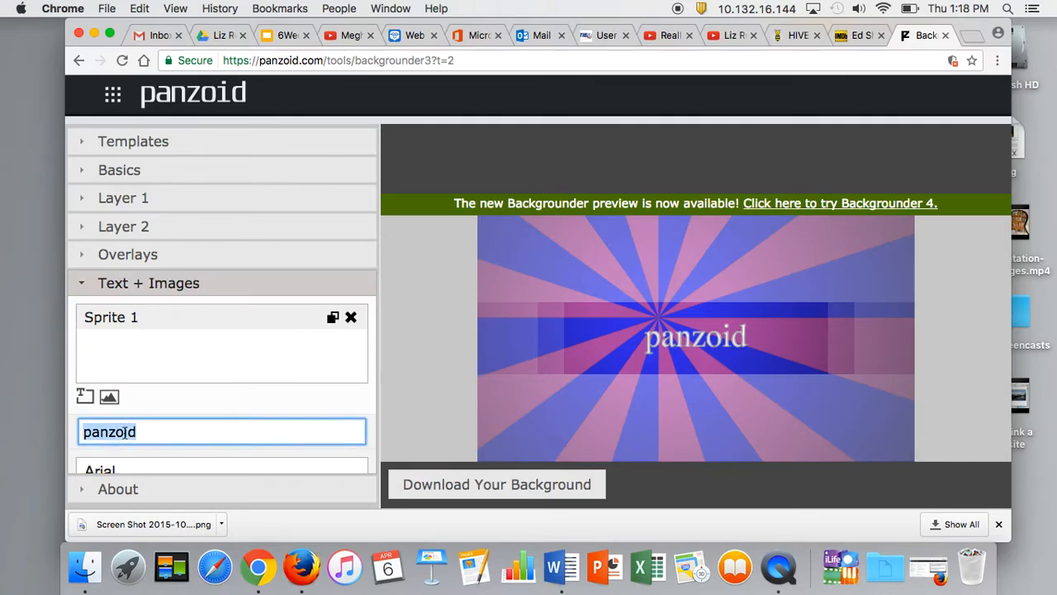
pyautogui.write('Really Reale')
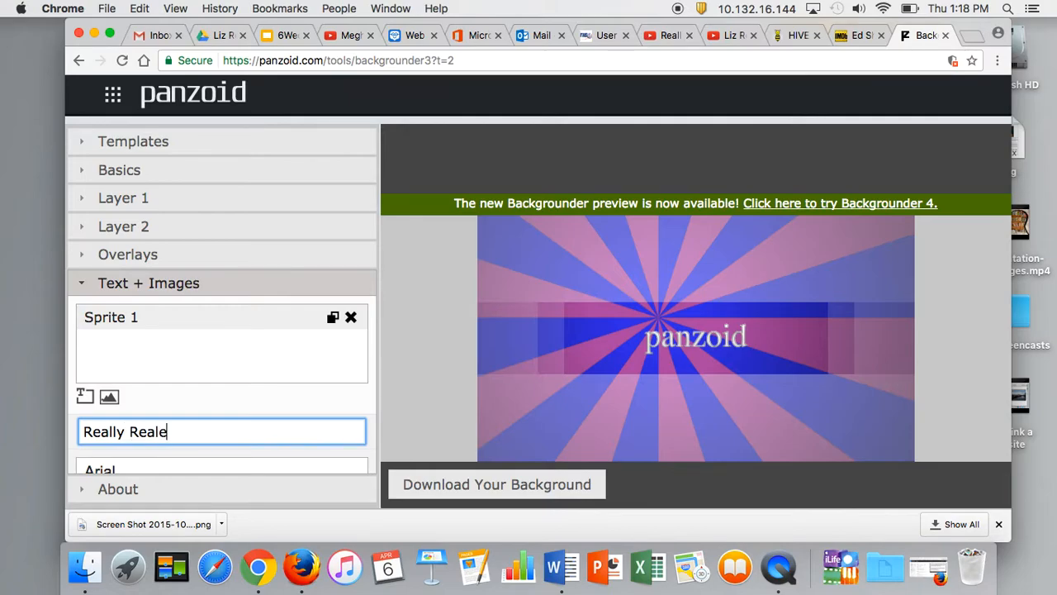
pyautogui.write('Educator')
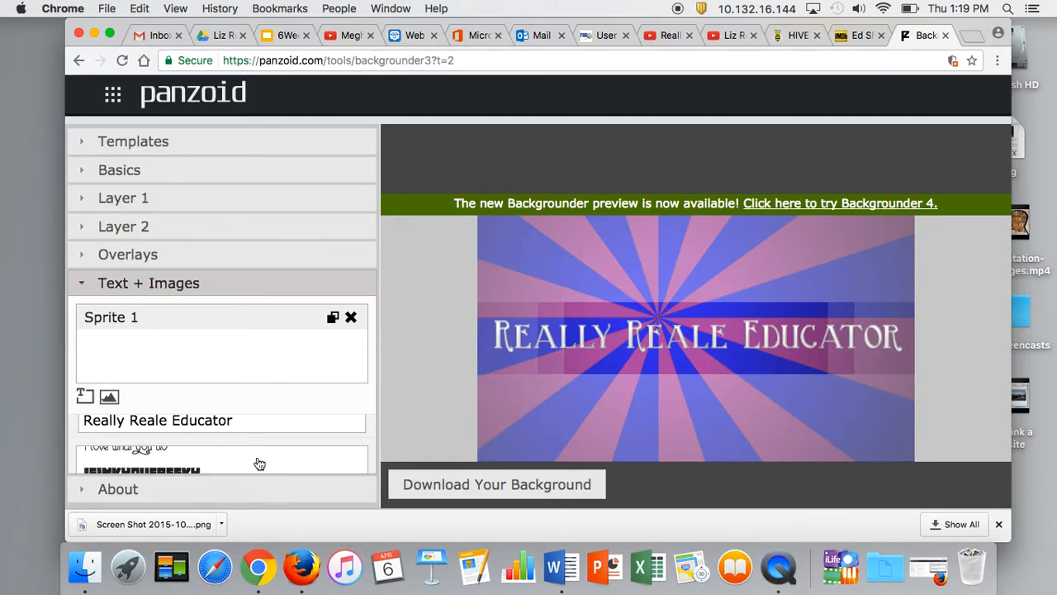
# - Set the text gradient's first stop to yellow and middle stop to green
pyautogui.scroll(-3)
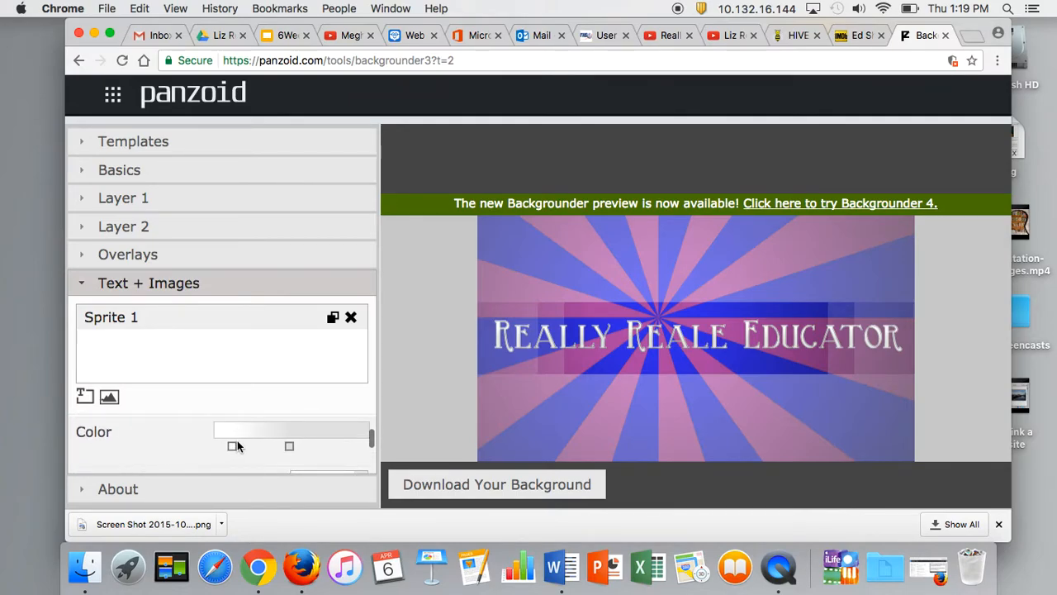
pyautogui.click(233, 446)
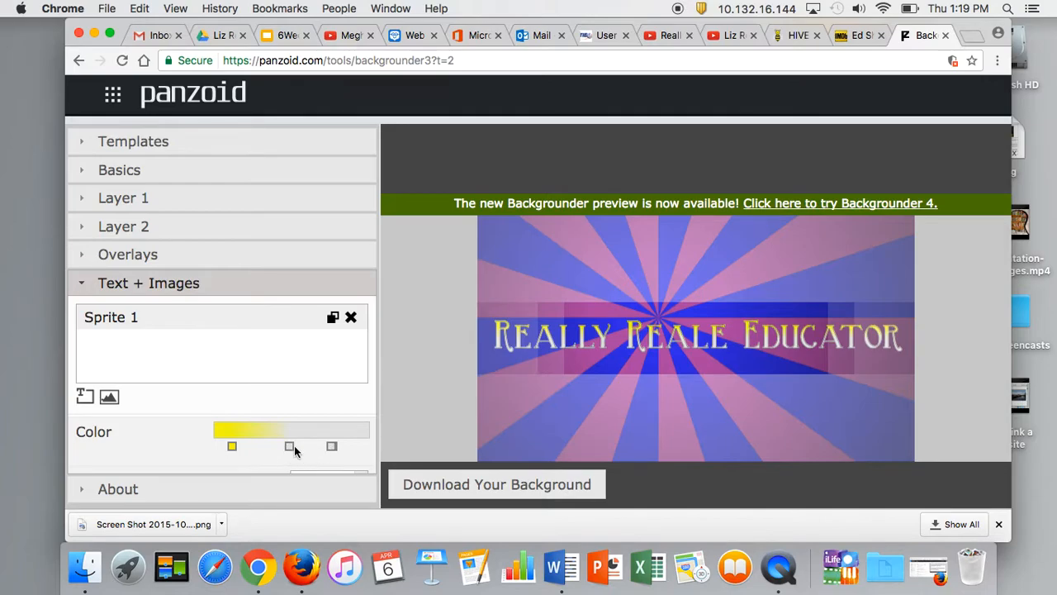
pyautogui.click(289, 446)
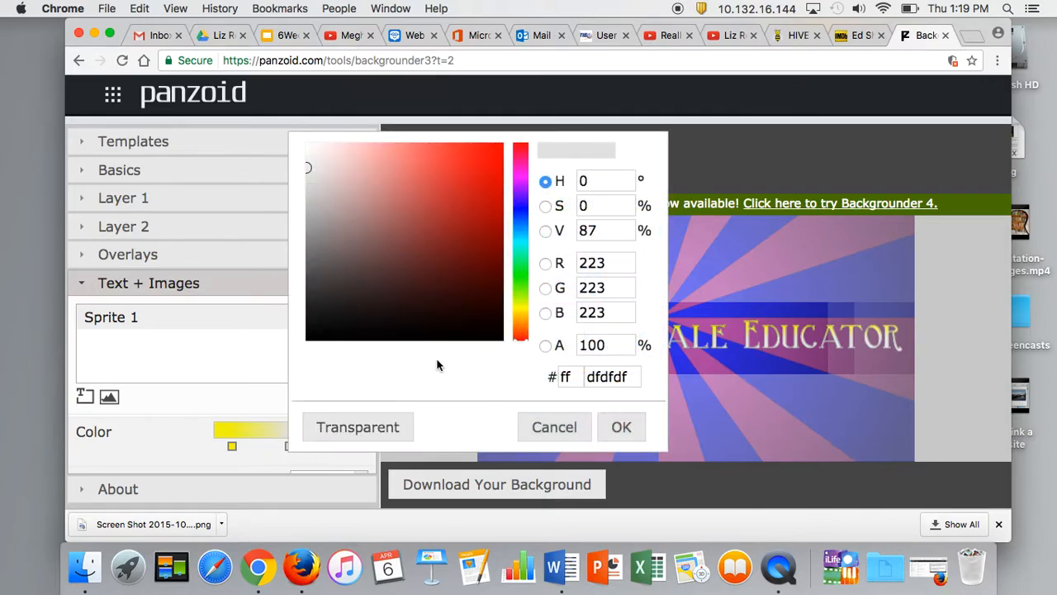
pyautogui.click(520, 268)
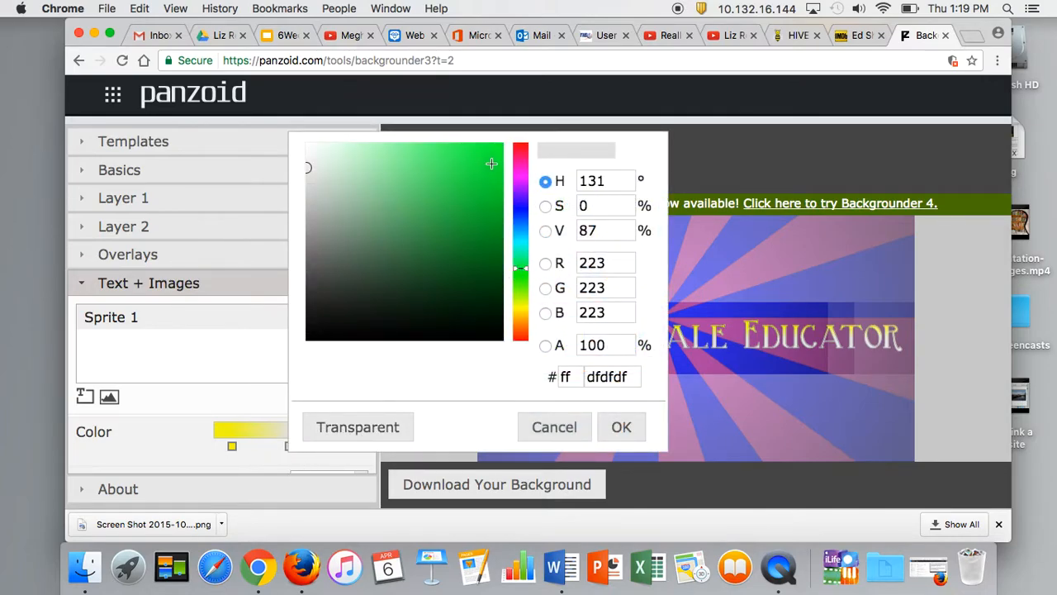
pyautogui.click(621, 427)
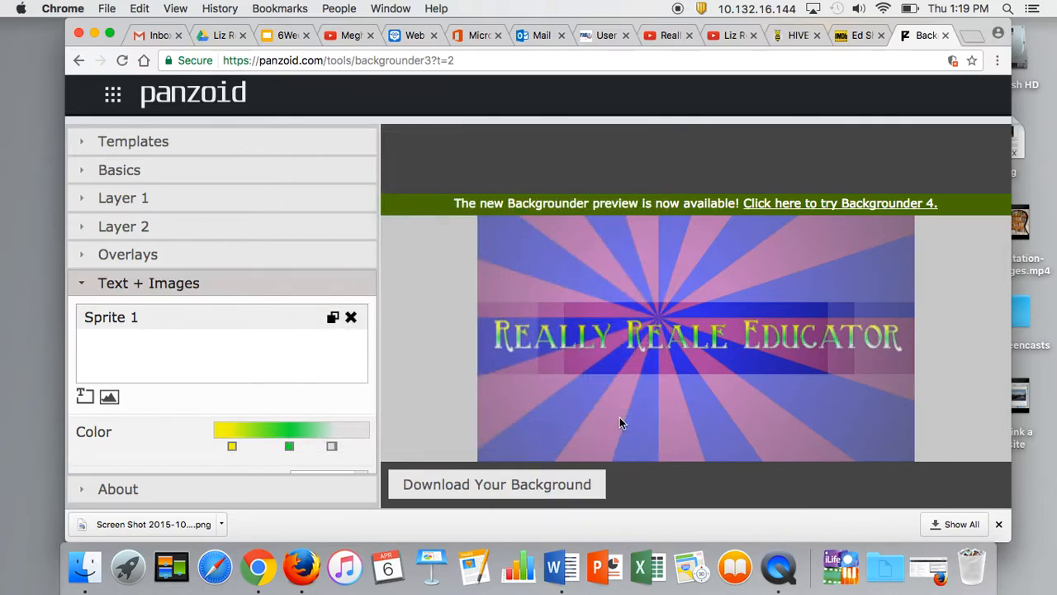
pyautogui.moveTo(239, 450)
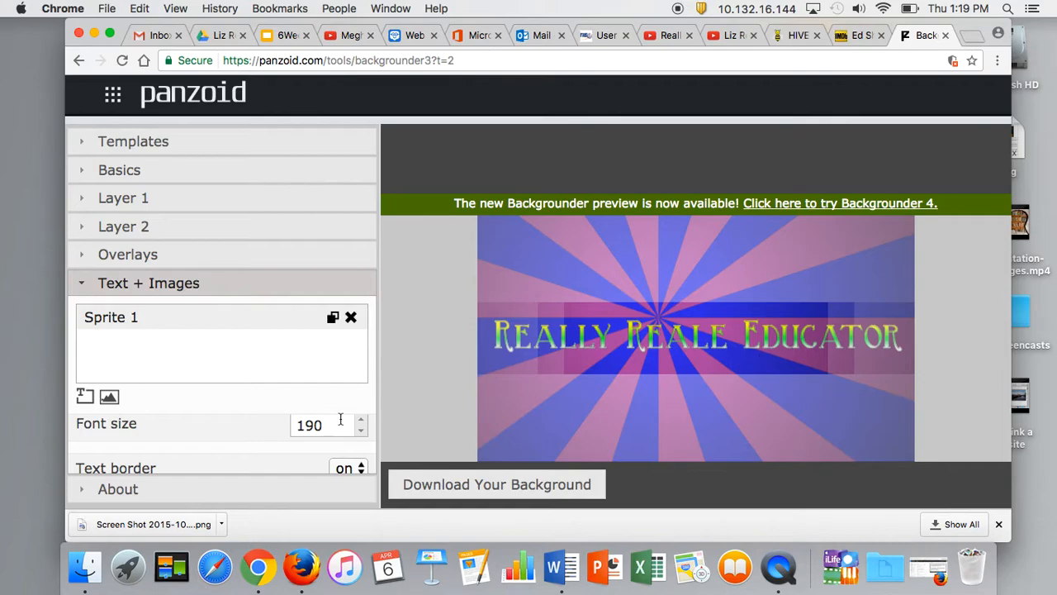
# - Raise the text outline thickness from 9 to 10
pyautogui.scroll(-3)
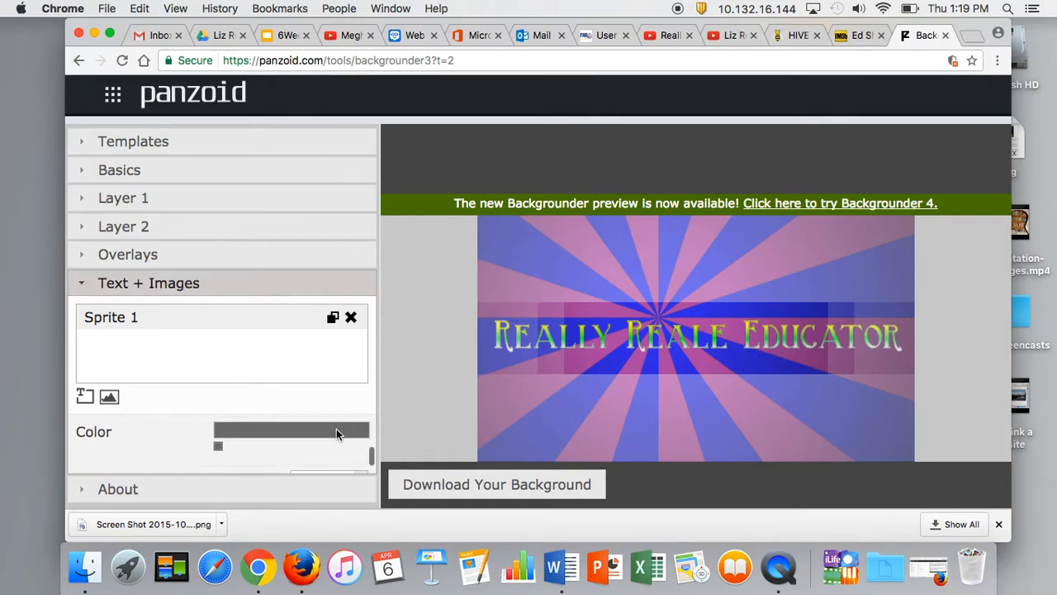
pyautogui.scroll(-3)
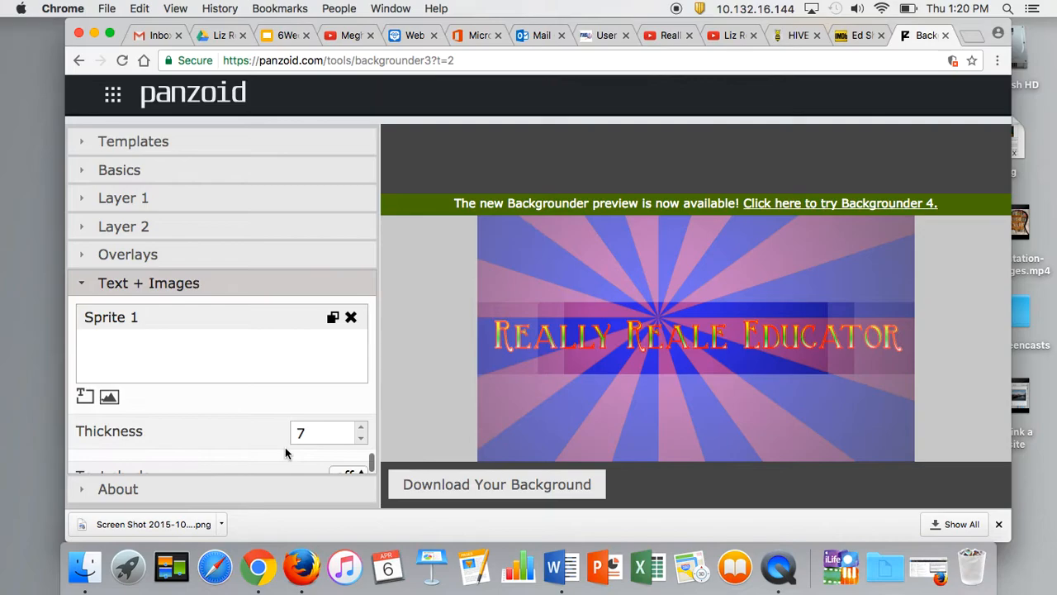
pyautogui.click(362, 425)
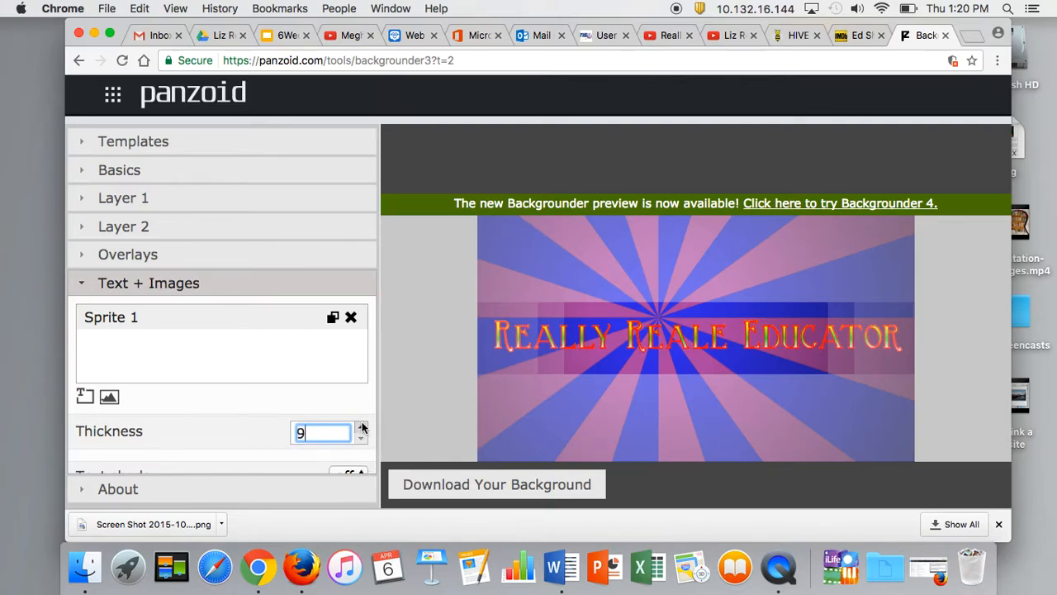
pyautogui.click(363, 426)
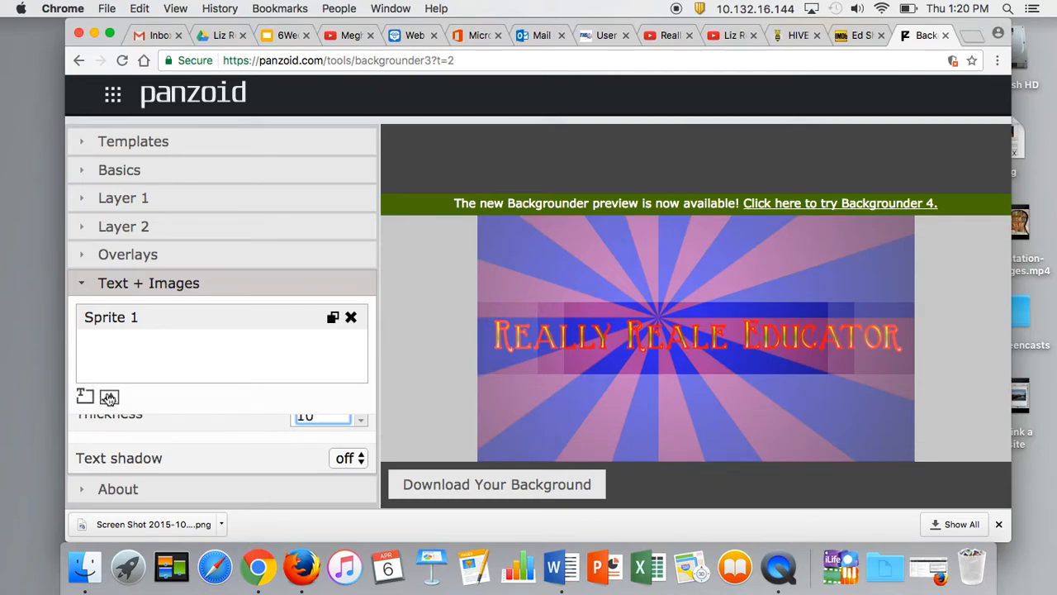
pyautogui.moveTo(108, 397)
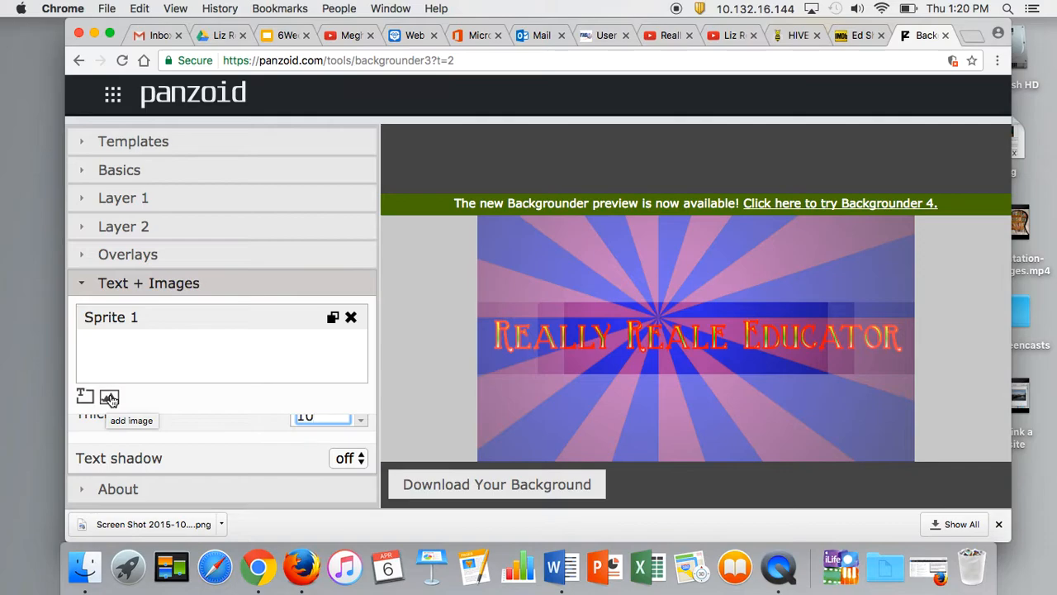
# - Add a new image sprite loaded with mario.jpeg from Downloads
pyautogui.click(108, 398)
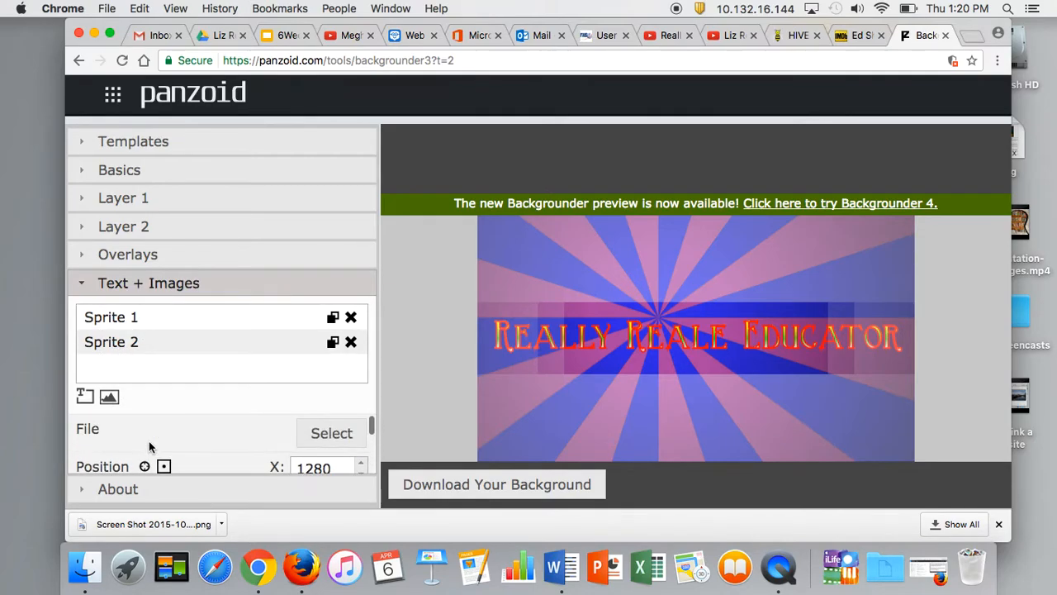
pyautogui.moveTo(89, 438)
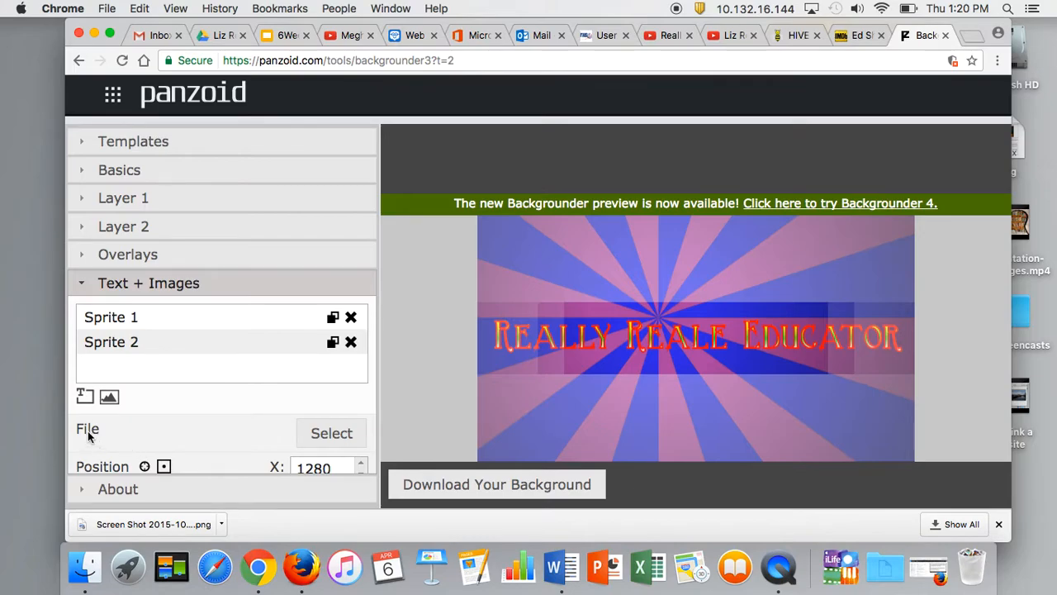
pyautogui.click(332, 433)
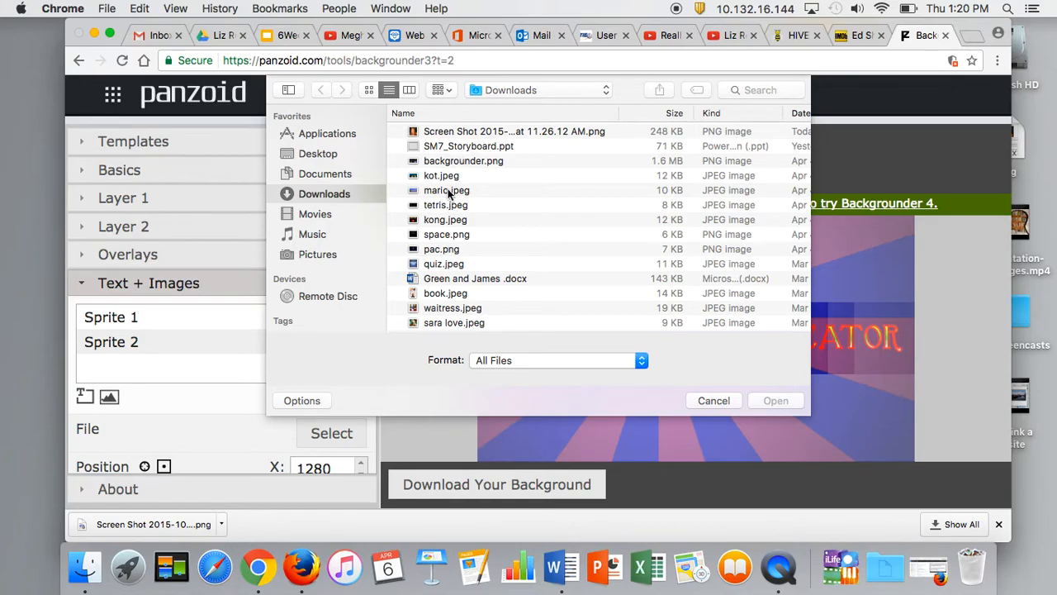
pyautogui.click(447, 190)
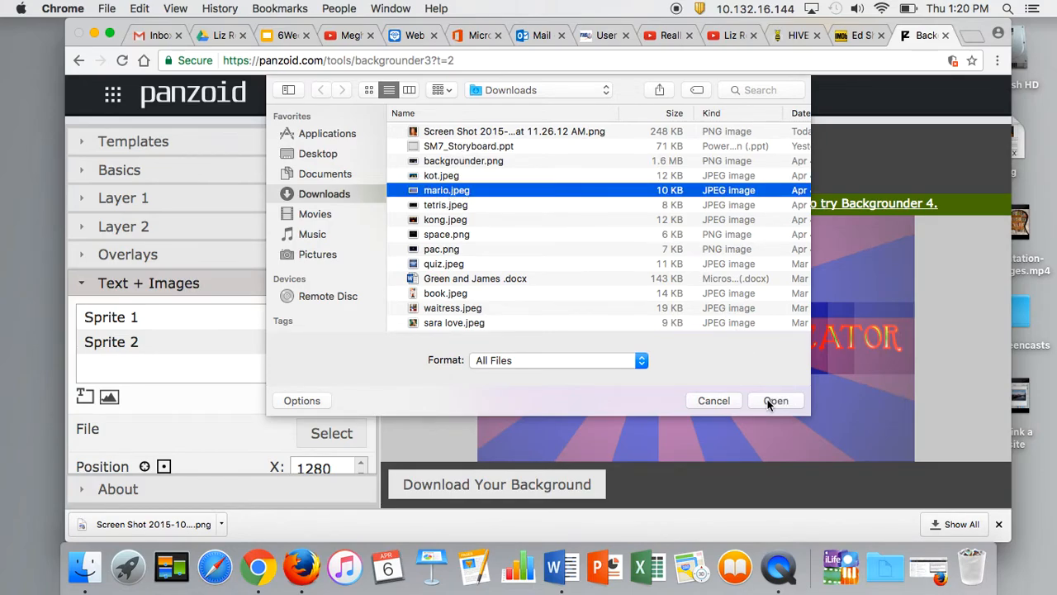
pyautogui.click(775, 400)
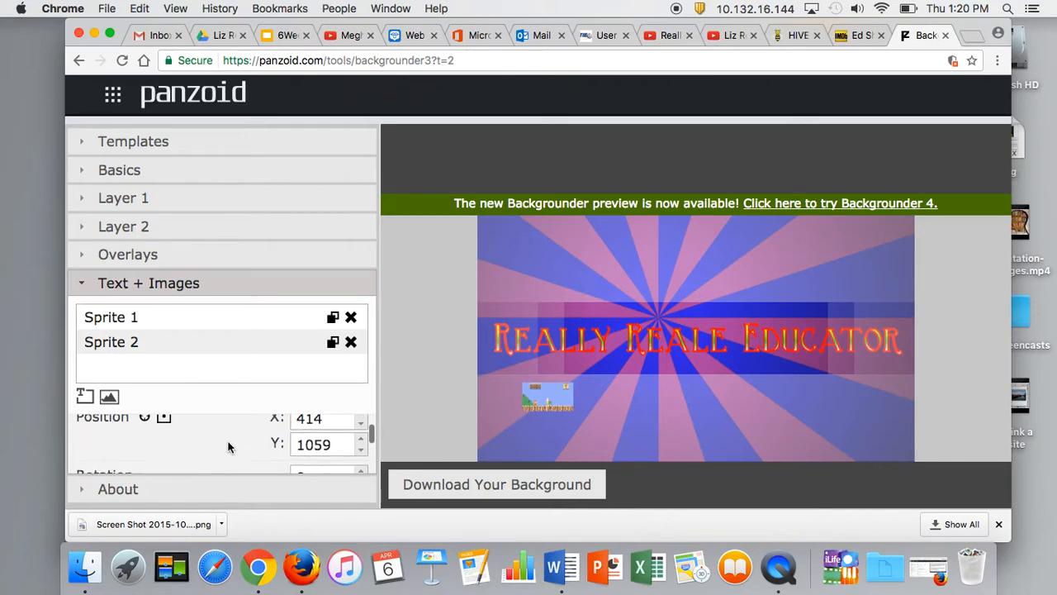
# - Set Sprite 2's Scale to 3 for both X and Y
pyautogui.scroll(-3)
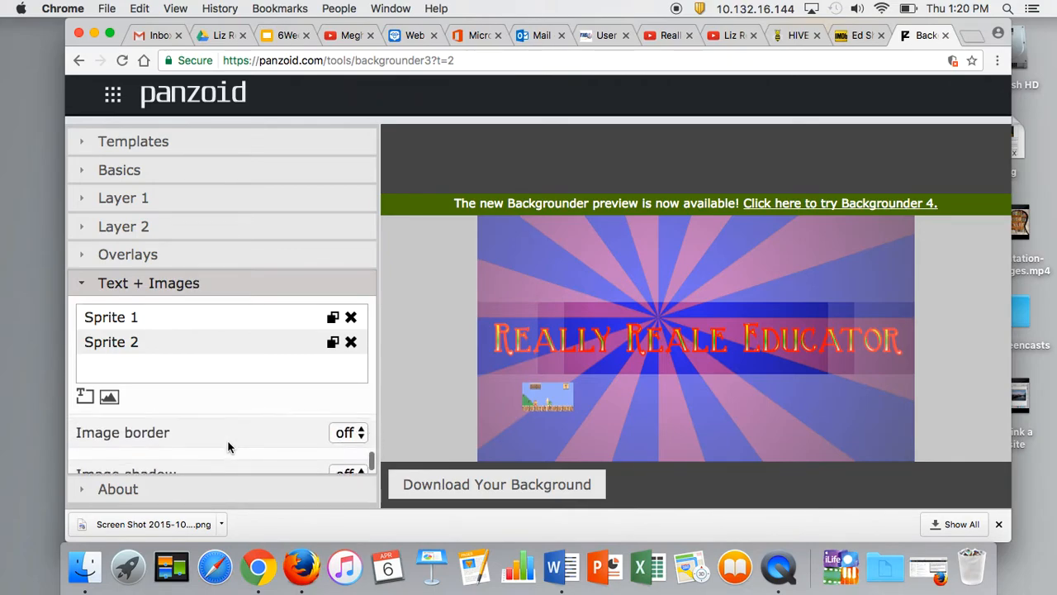
pyautogui.scroll(-3)
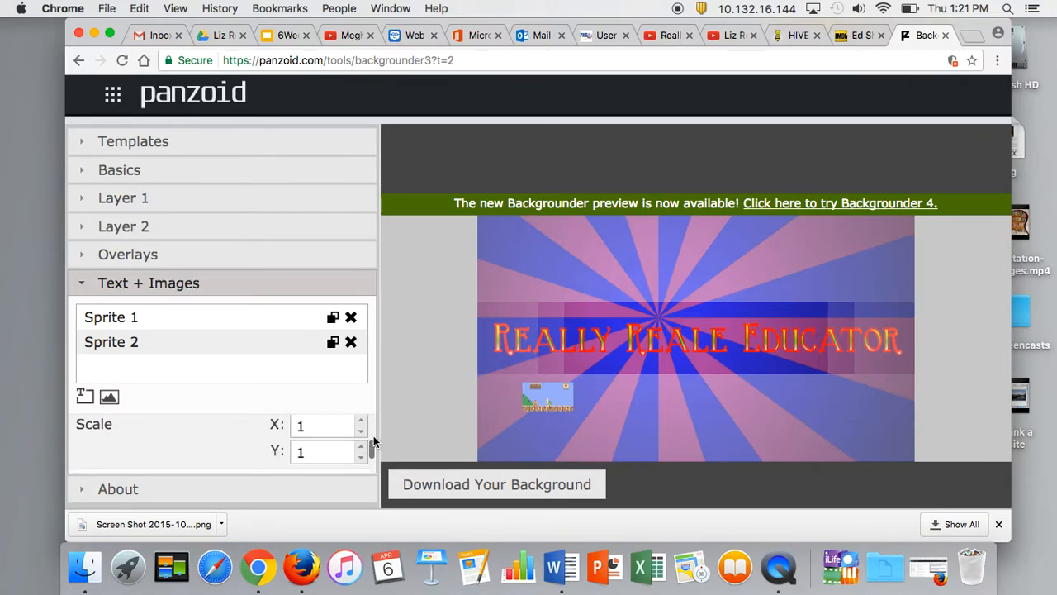
pyautogui.click(361, 419)
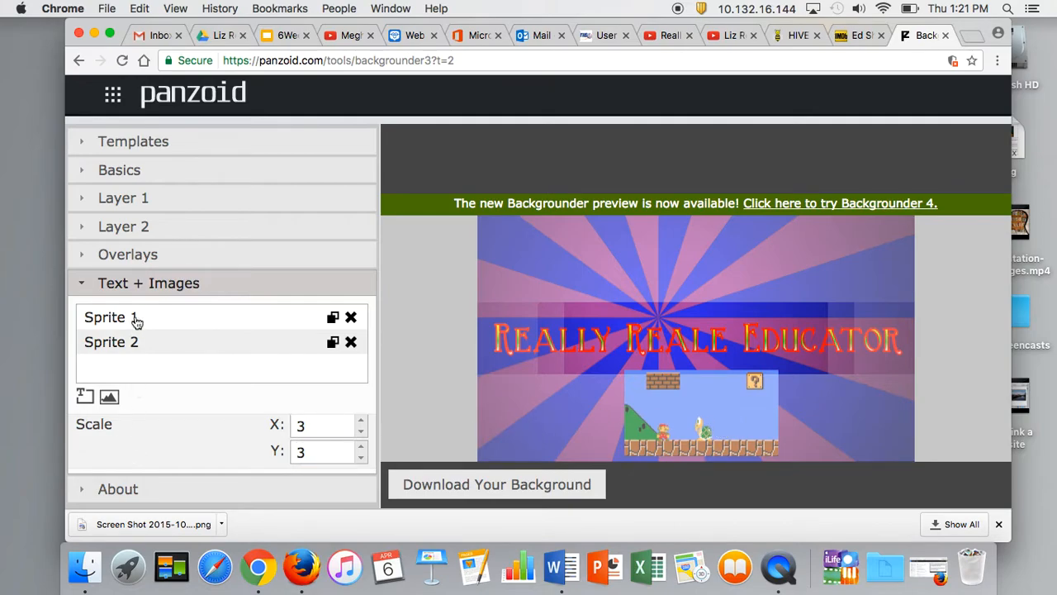
pyautogui.moveTo(116, 285)
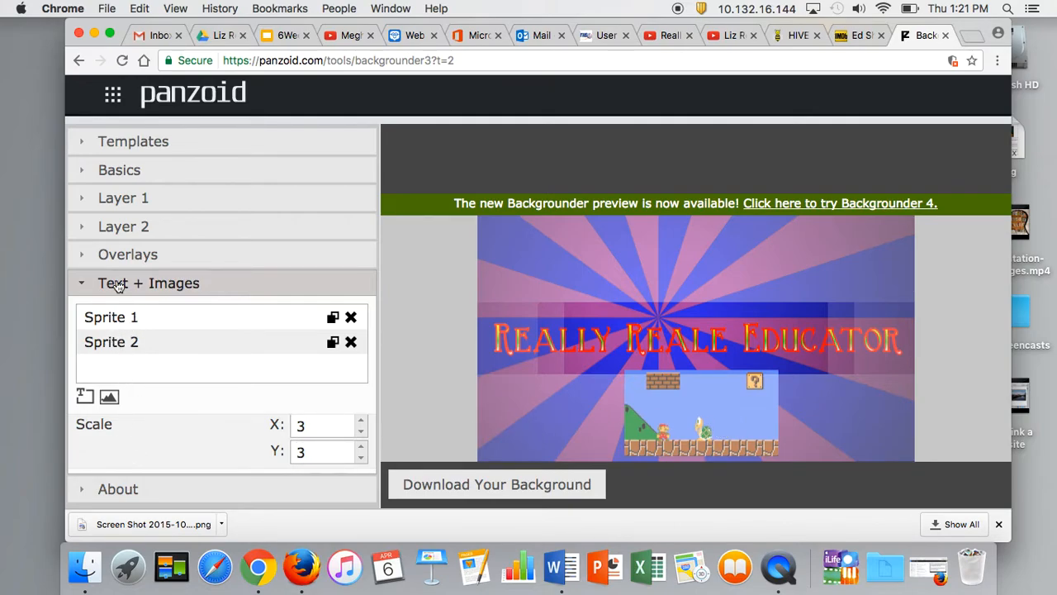
pyautogui.moveTo(124, 205)
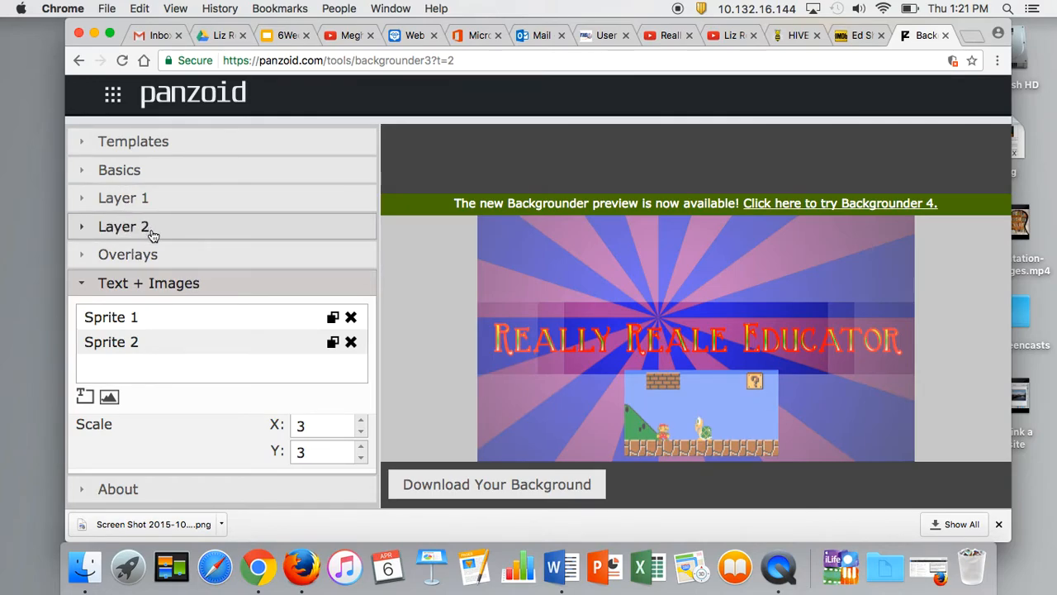
pyautogui.moveTo(565, 350)
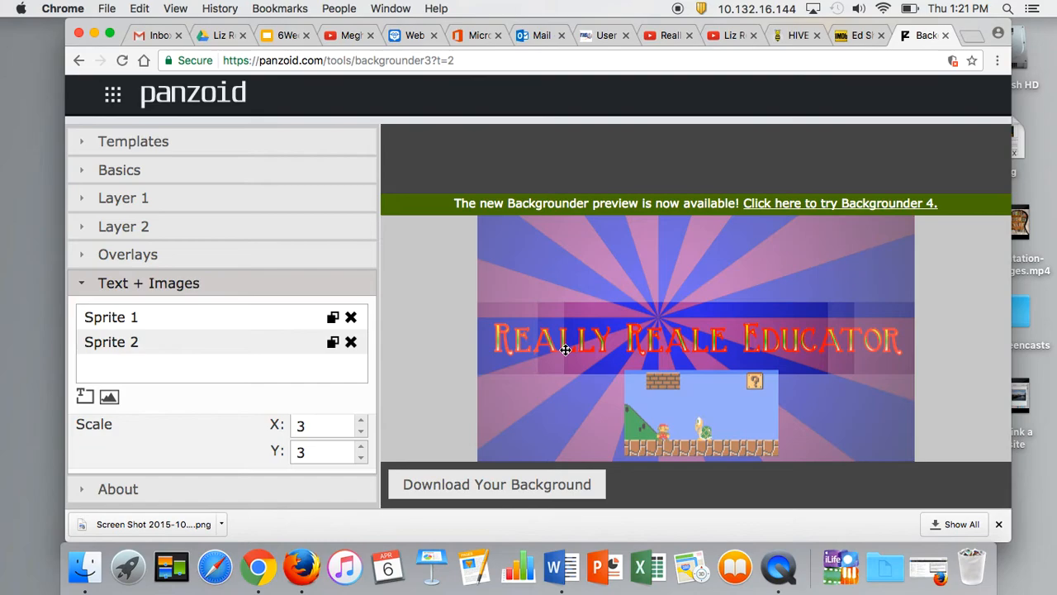
pyautogui.moveTo(461, 492)
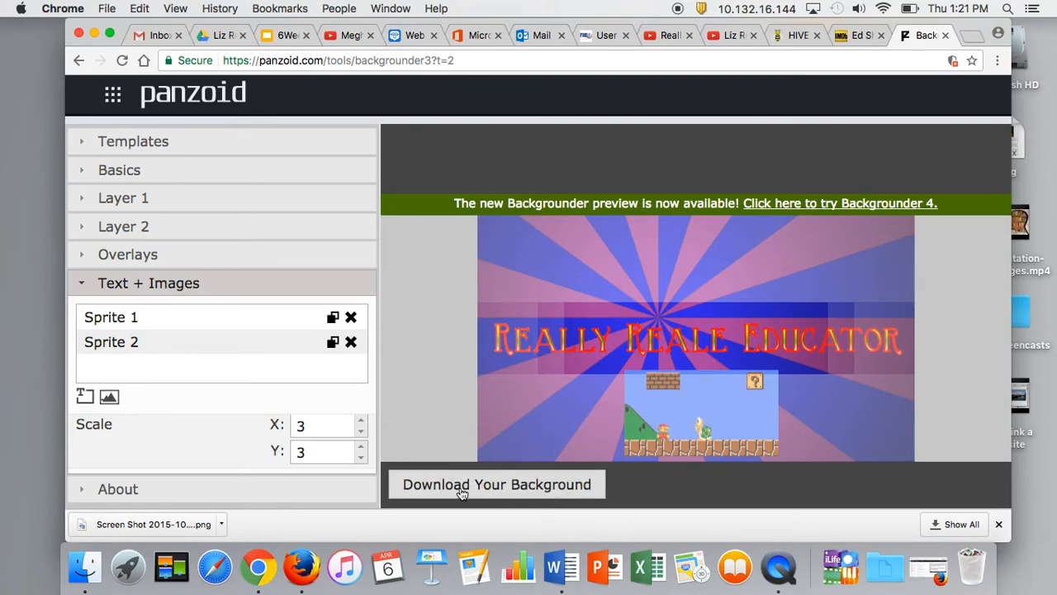
# - Render the background and download it as backgrounder (1).png
pyautogui.click(496, 484)
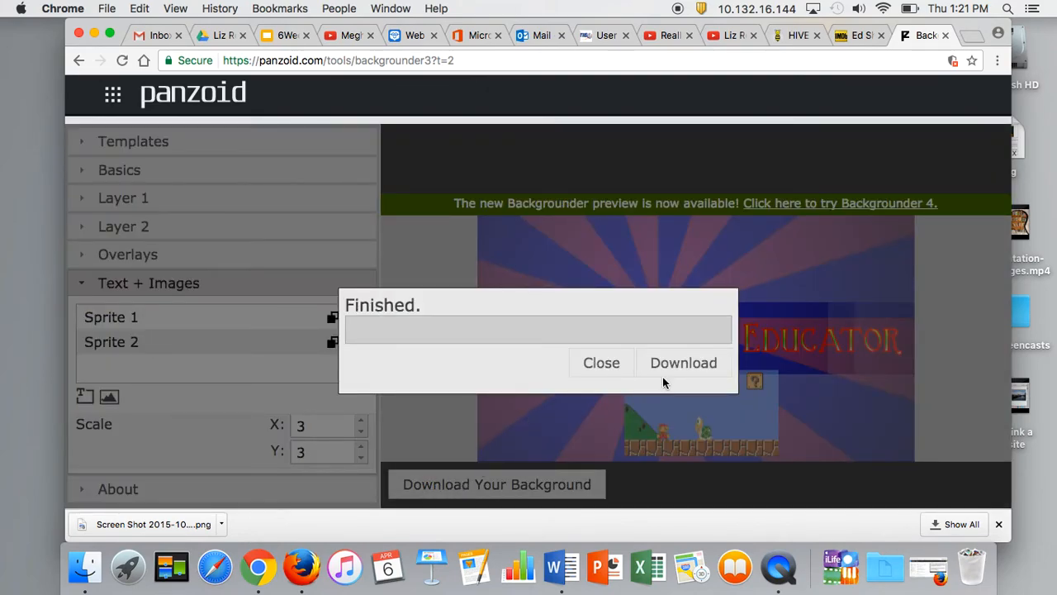
pyautogui.click(684, 362)
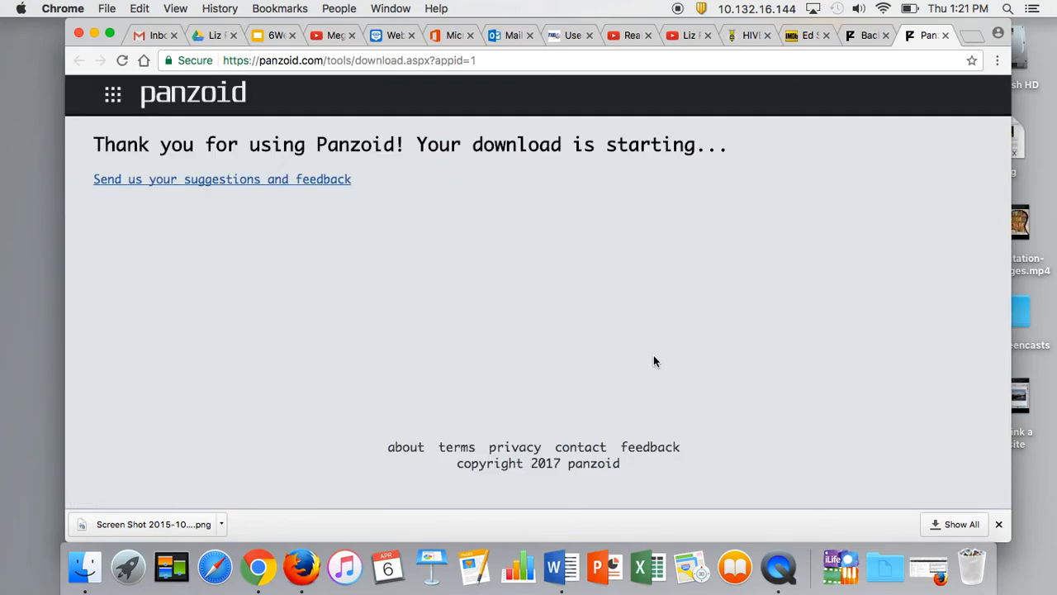
pyautogui.moveTo(487, 245)
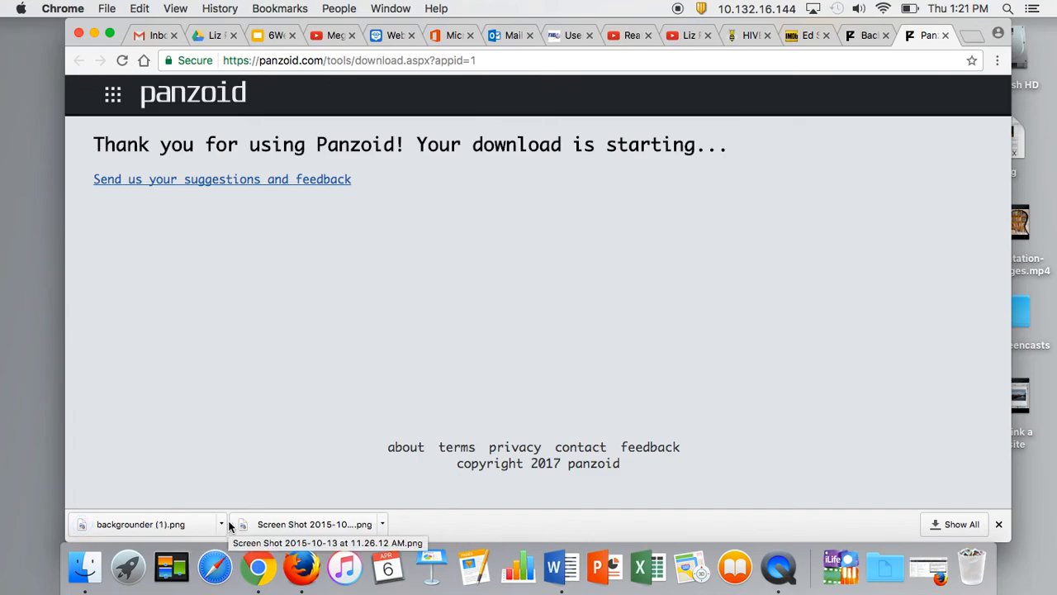
pyautogui.moveTo(453, 383)
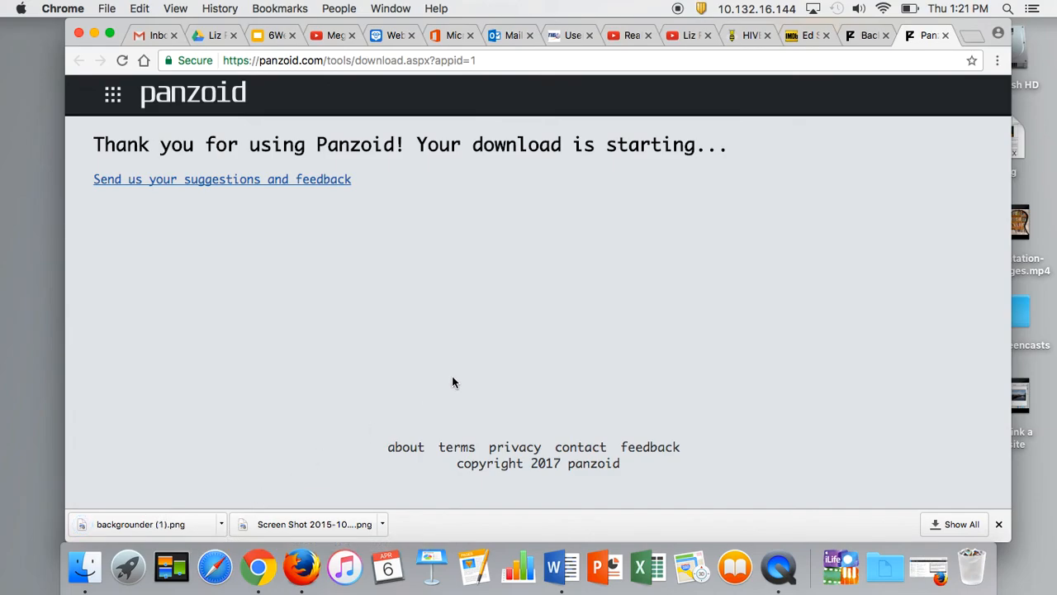
pyautogui.moveTo(647, 303)
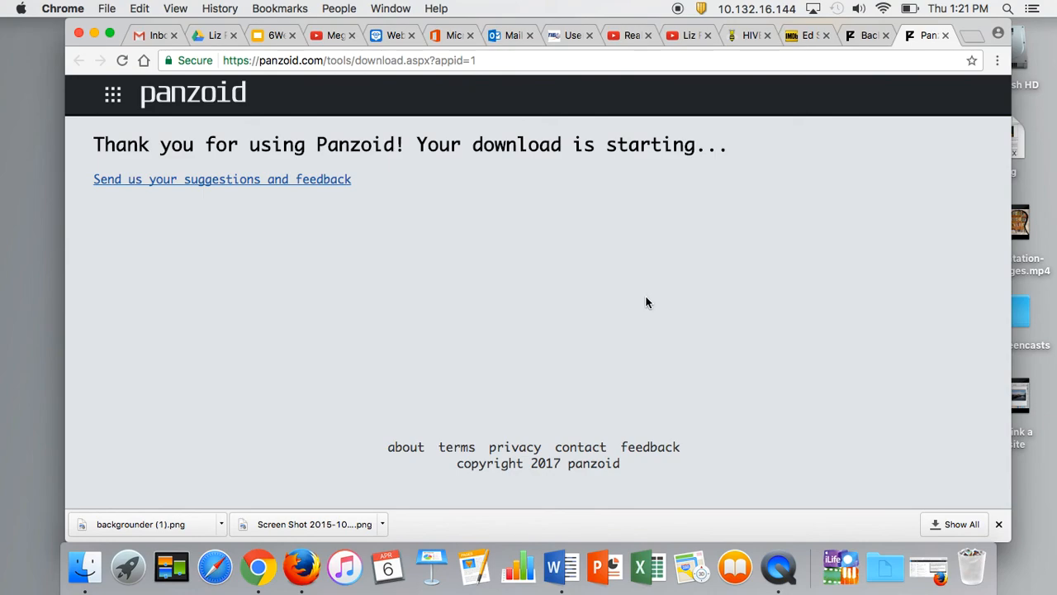